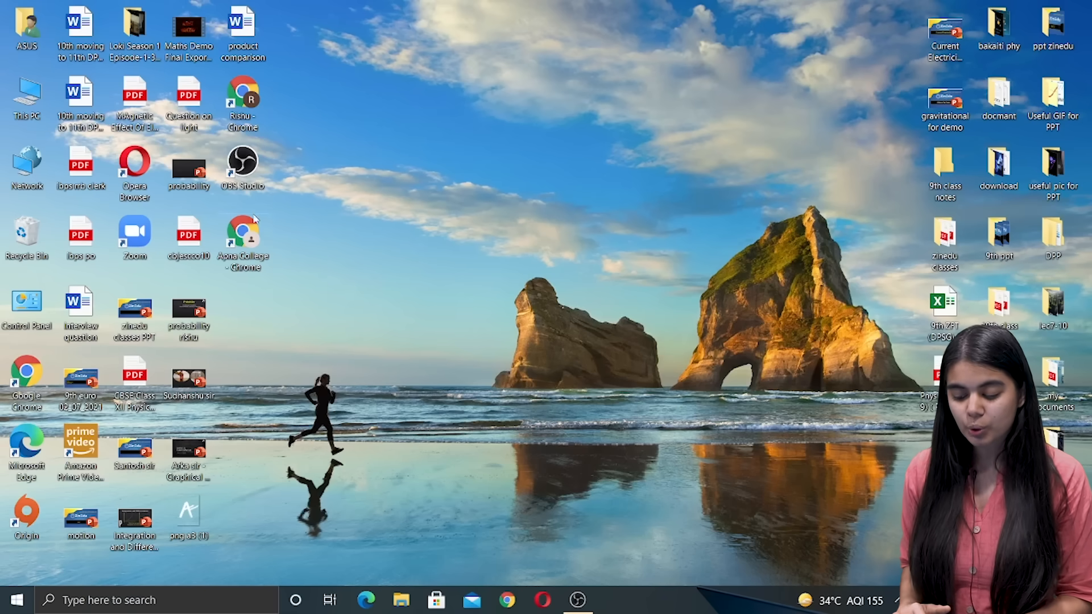
# - Launch Chrome and search Google for 'visual studio code' via the address-bar suggestion
pyautogui.click(506, 600)
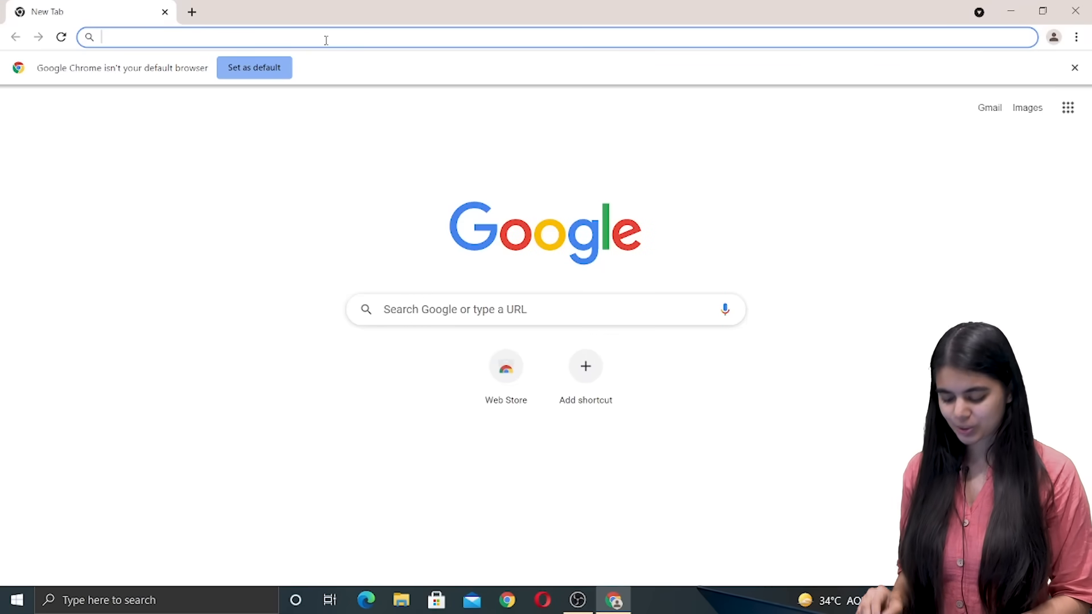
pyautogui.write('visual studio')
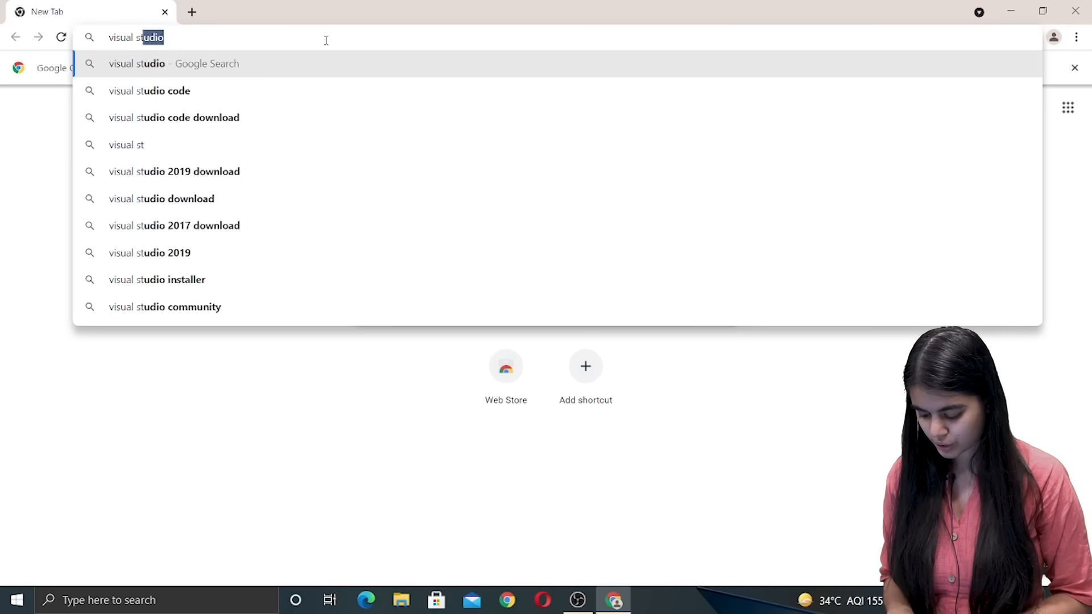
pyautogui.click(149, 91)
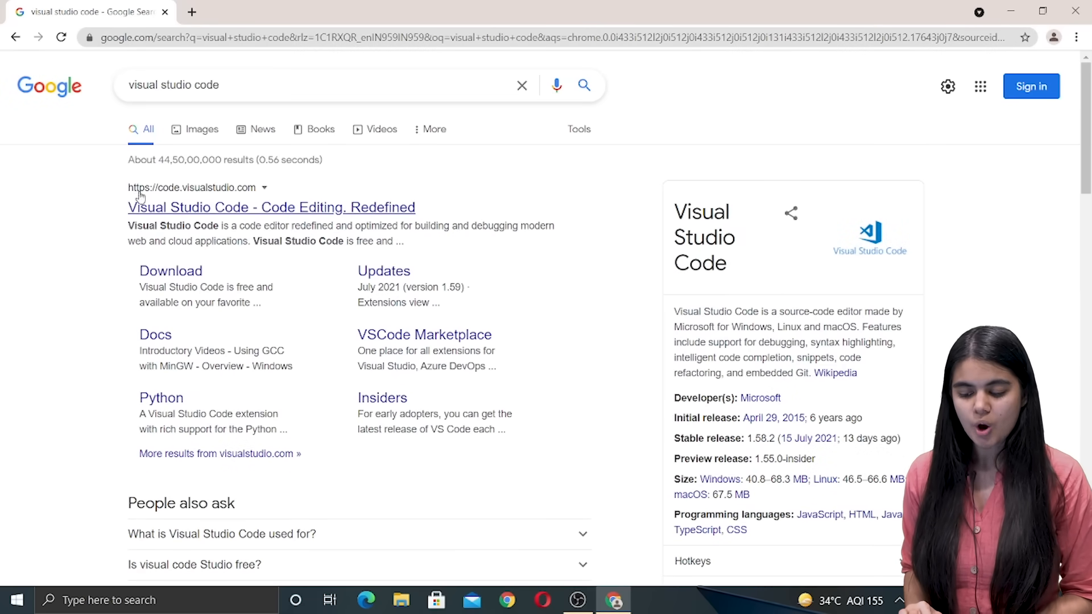
pyautogui.moveTo(146, 195)
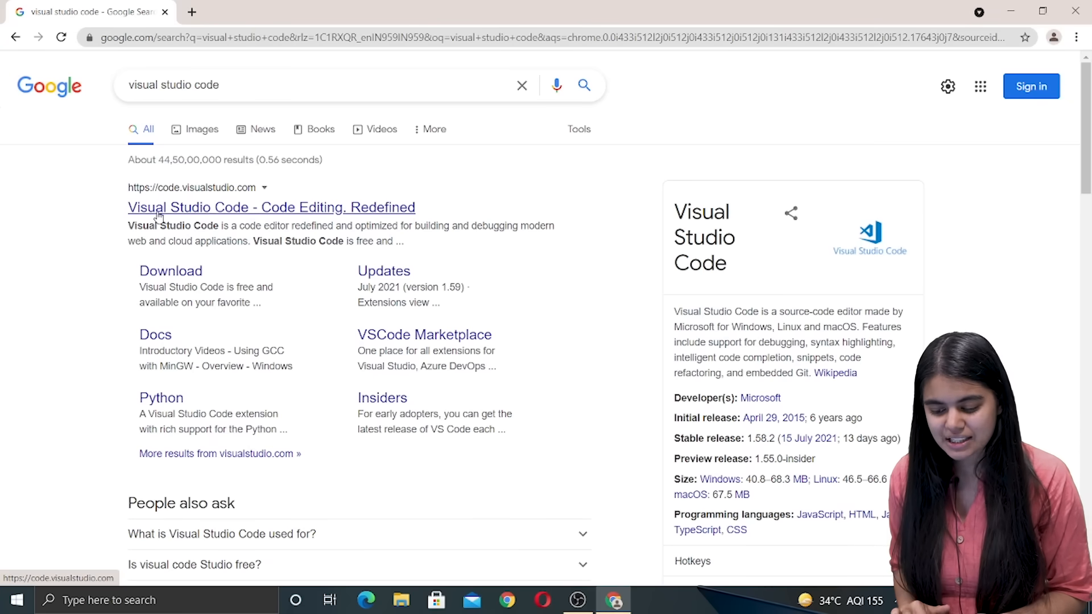
# - Download the Windows installer from the Download page on code.visualstudio.com
pyautogui.click(271, 207)
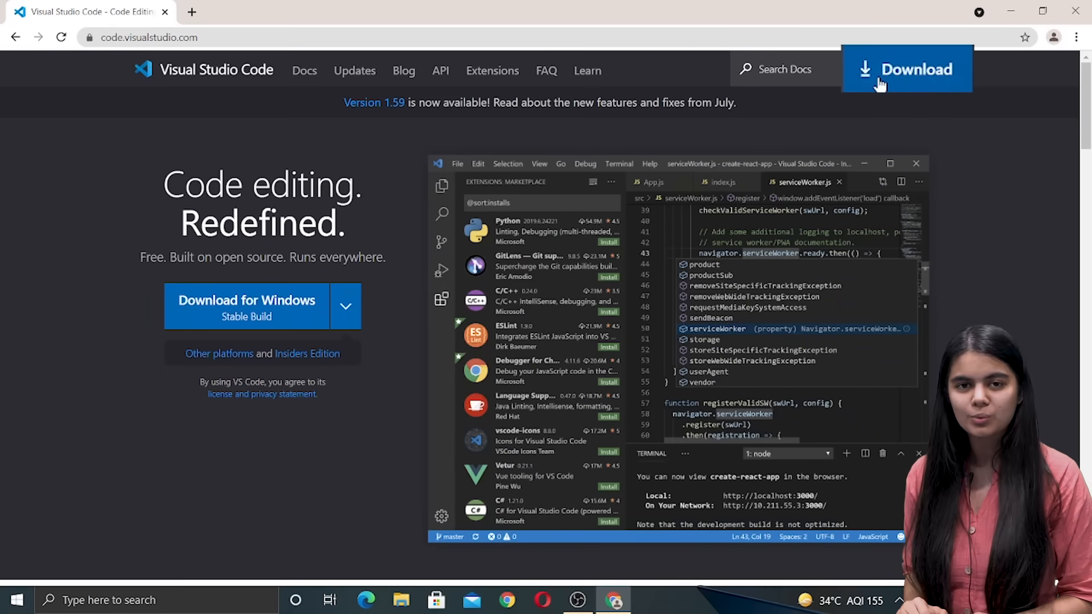
pyautogui.click(907, 69)
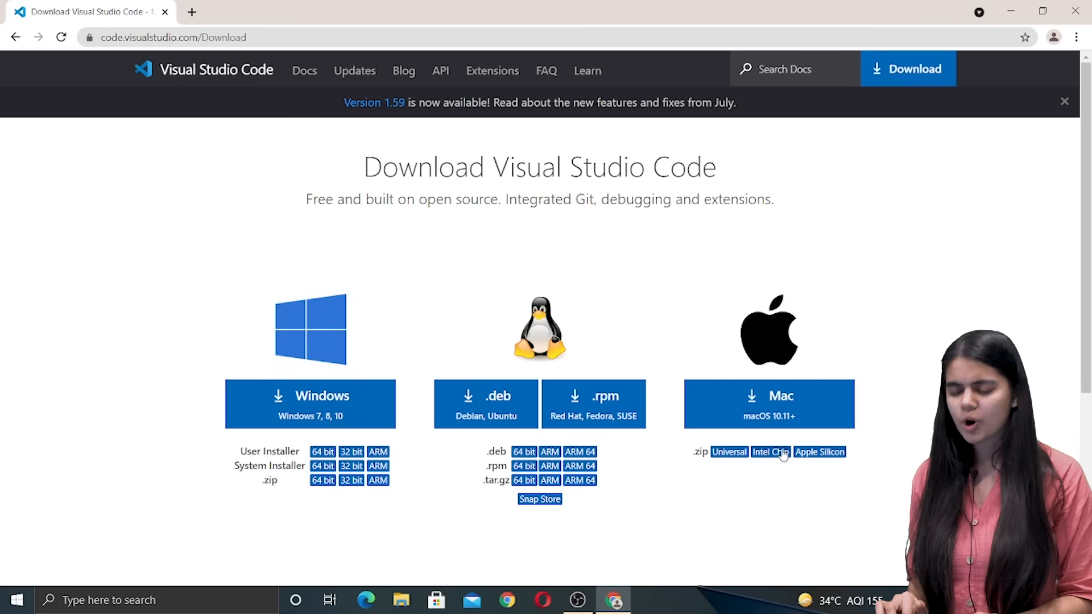
pyautogui.scroll(-3)
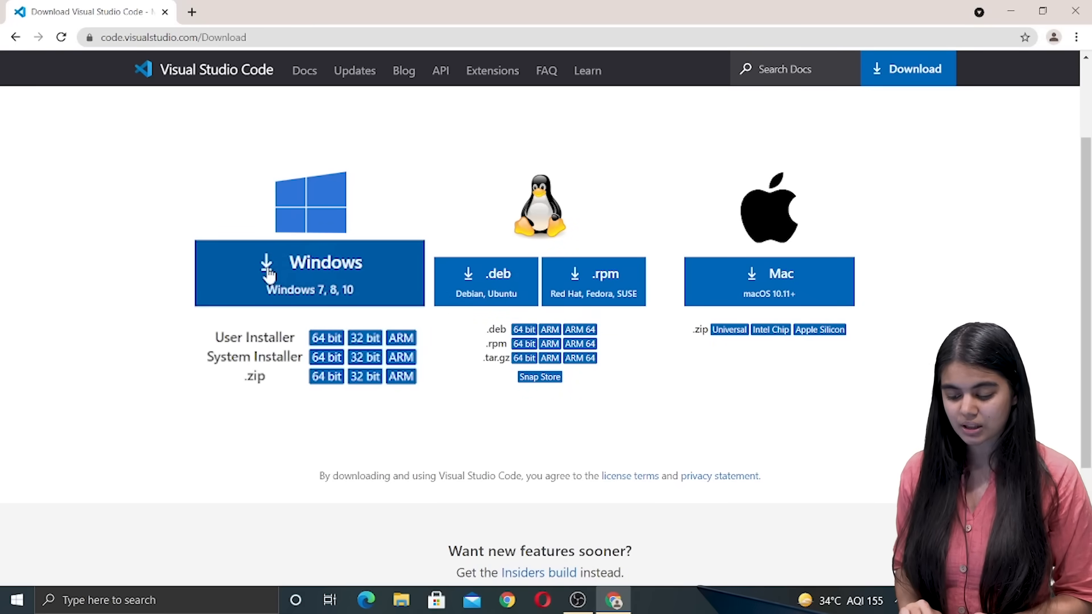
pyautogui.click(309, 273)
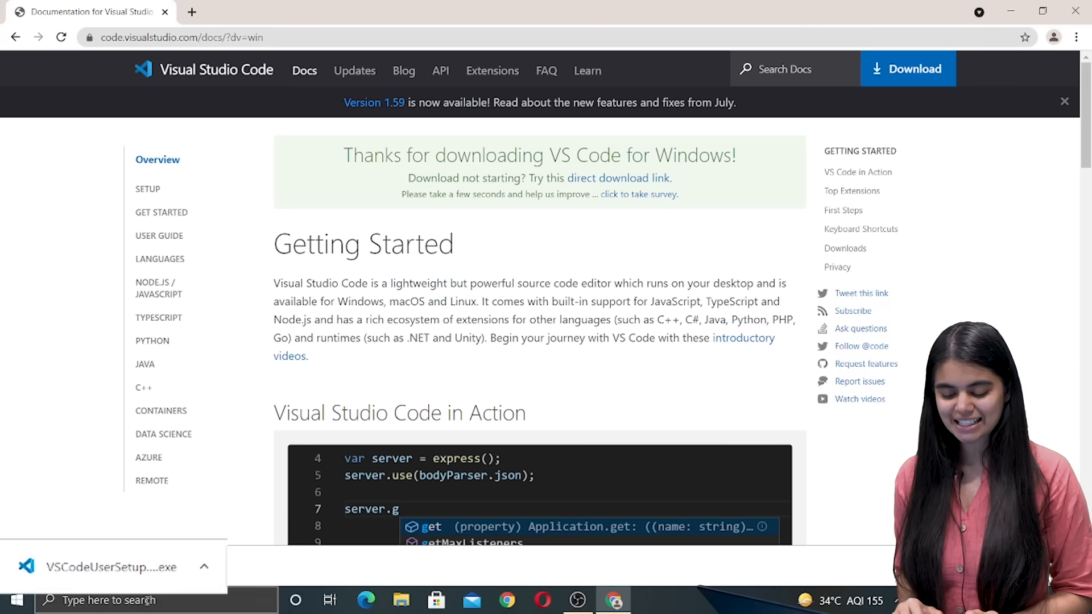
# - Start the VS Code installer, accept the license, and keep the default install and Start Menu folders
pyautogui.click(109, 566)
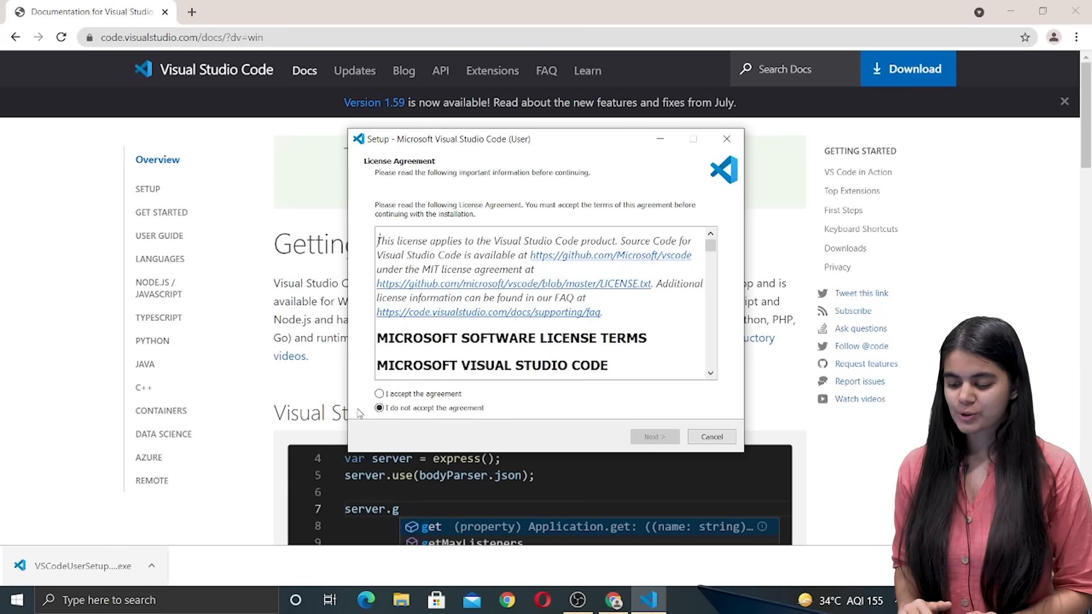
pyautogui.moveTo(758, 358)
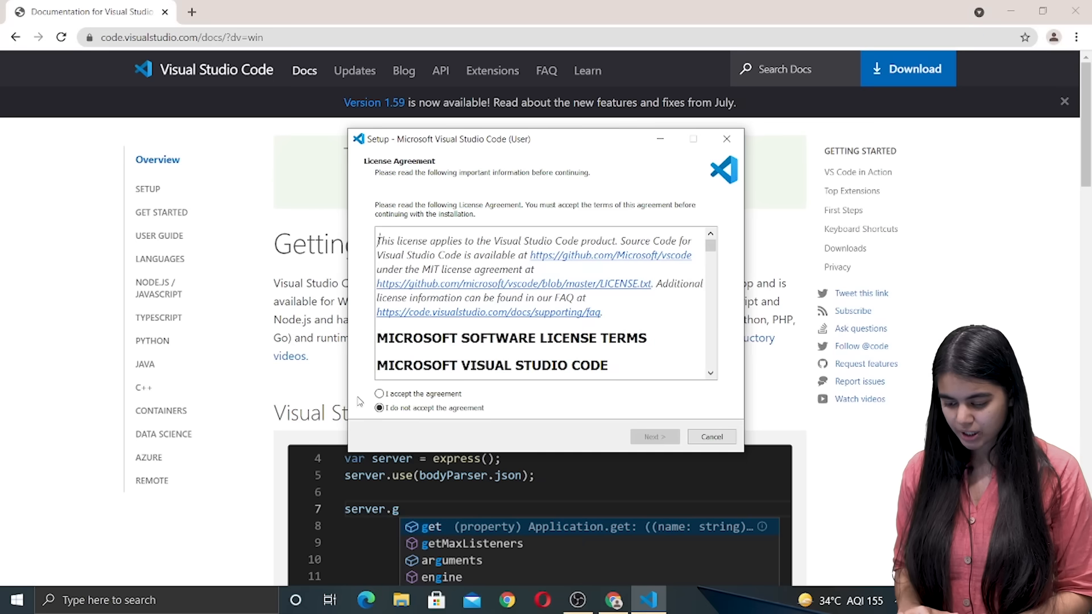
pyautogui.click(379, 391)
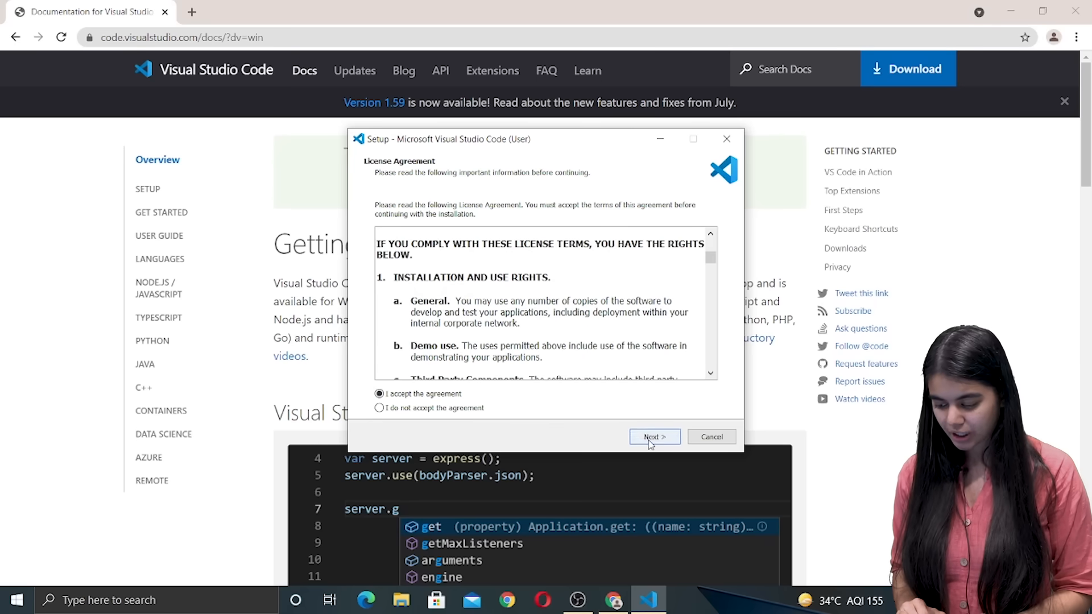
pyautogui.click(653, 437)
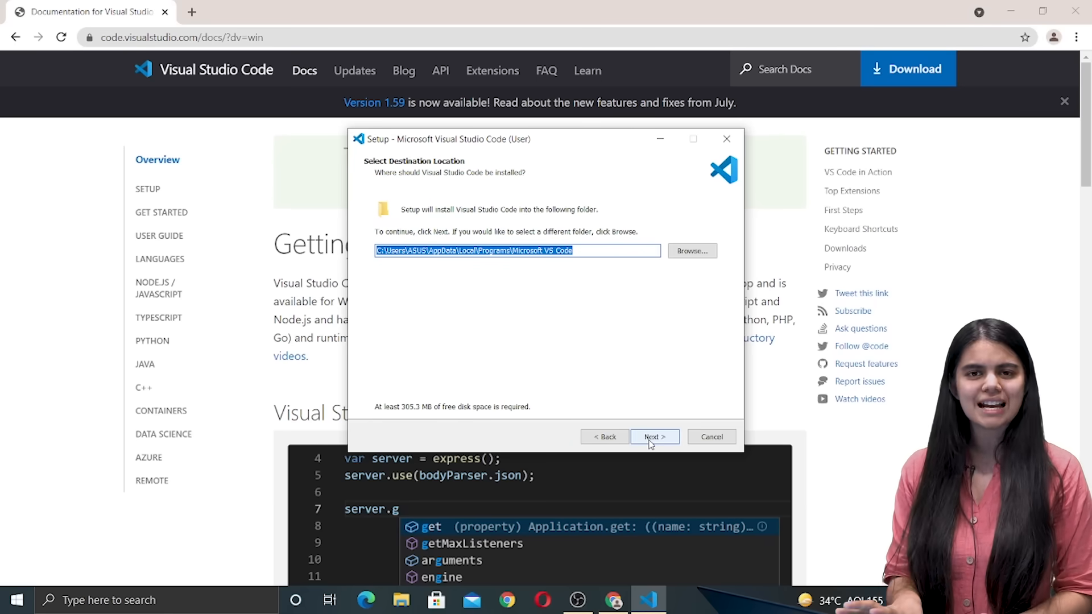
pyautogui.click(654, 437)
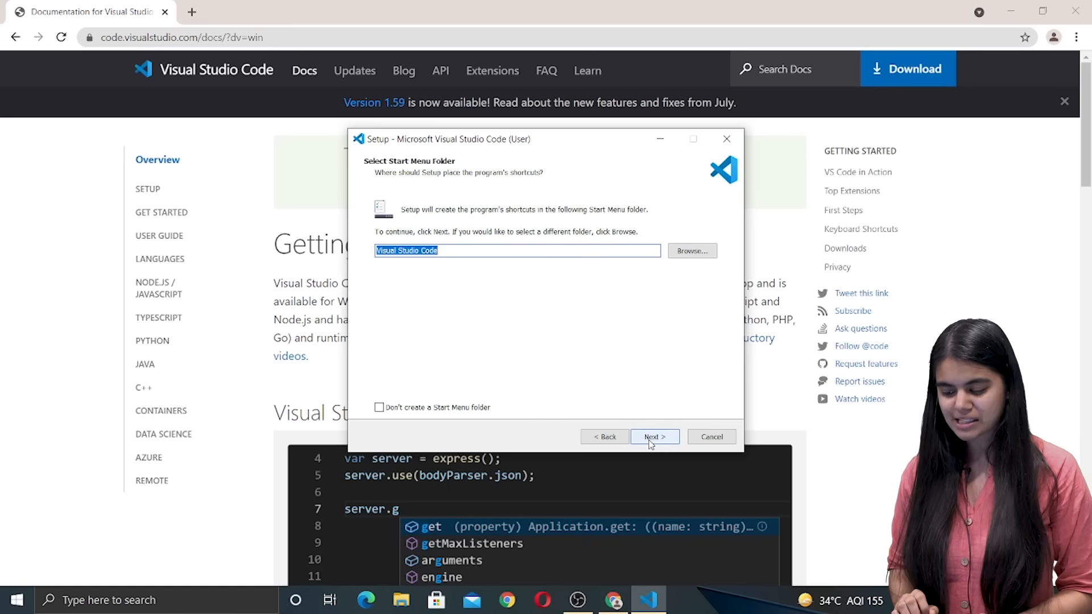
pyautogui.click(654, 437)
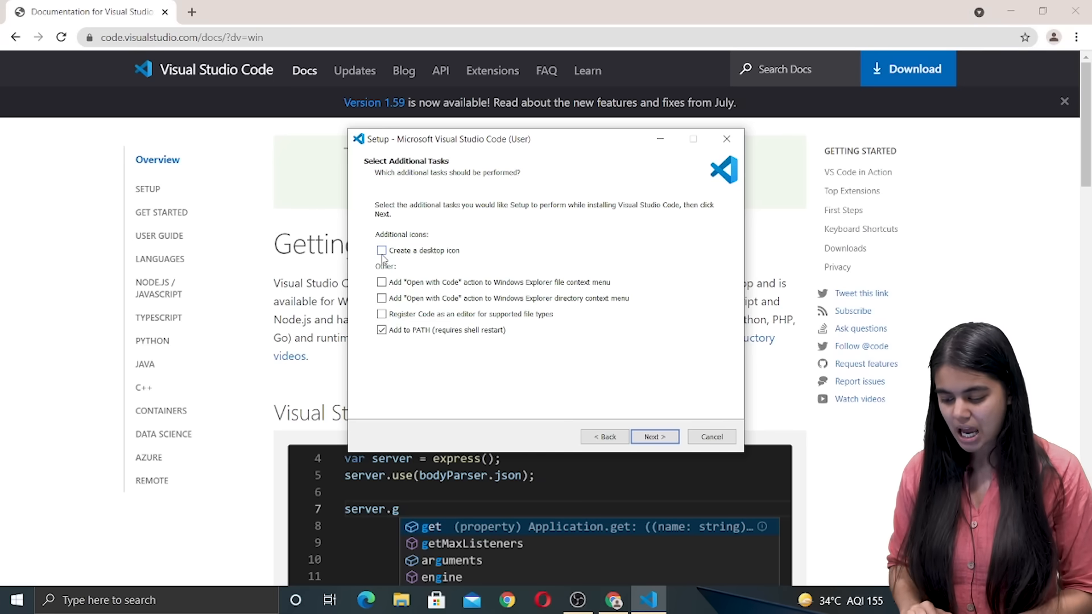
# - Add a desktop icon, install, and finish setup to launch VS Code
pyautogui.click(381, 251)
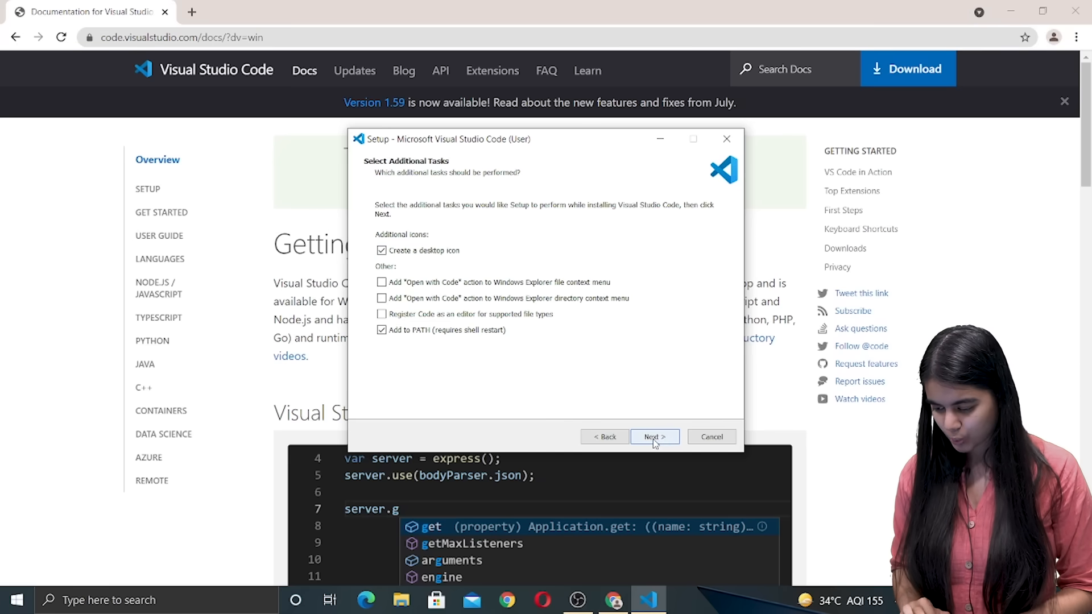
pyautogui.click(654, 437)
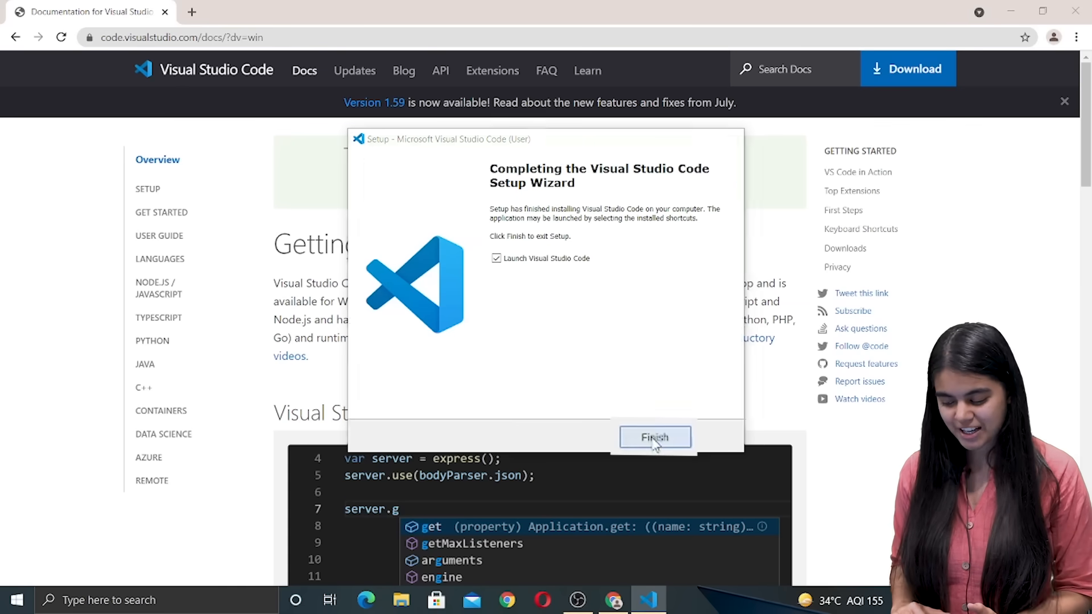
pyautogui.click(654, 438)
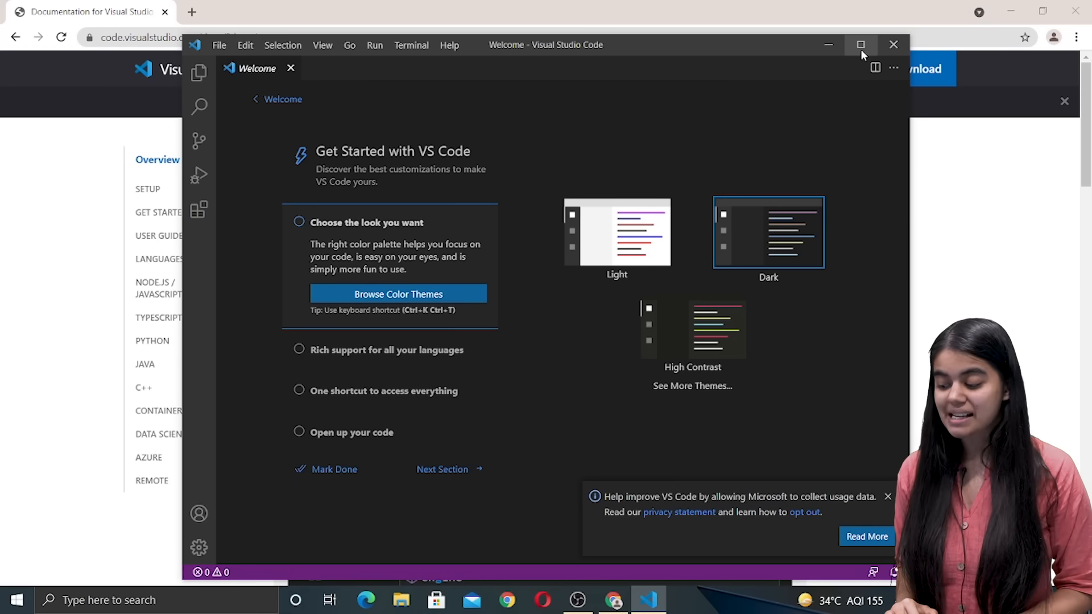
# - Maximize VS Code, choose and mark done the Dark theme, then create an untitled file
pyautogui.click(861, 44)
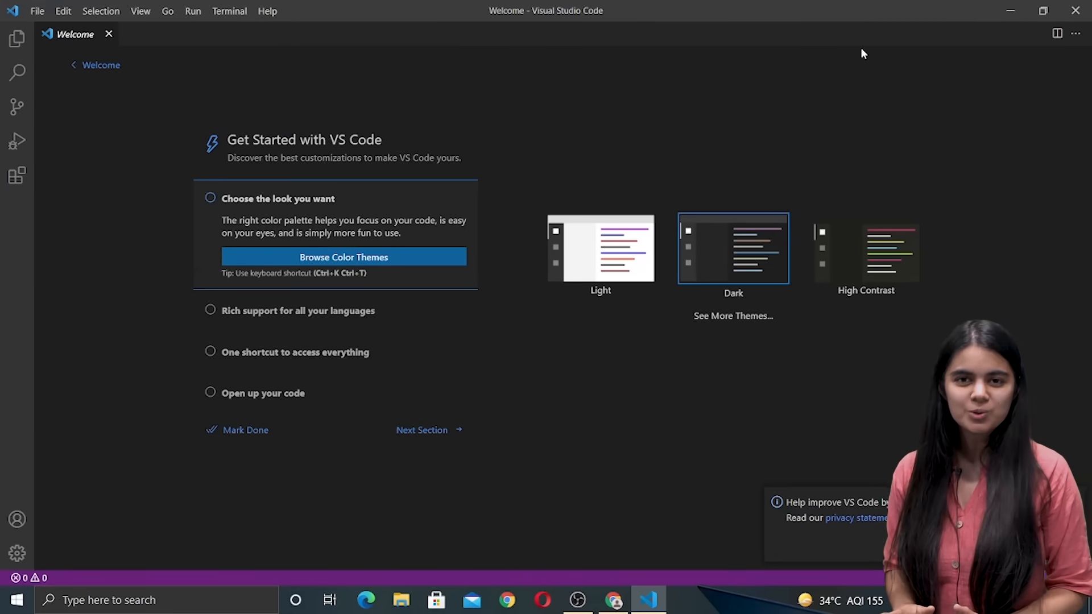
pyautogui.moveTo(685, 271)
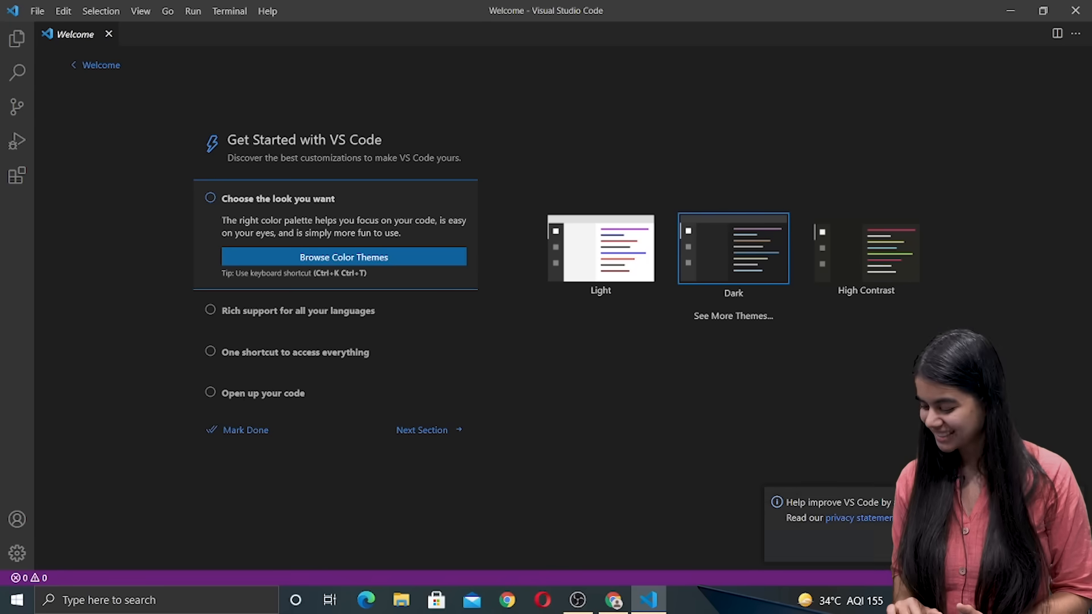
pyautogui.click(245, 430)
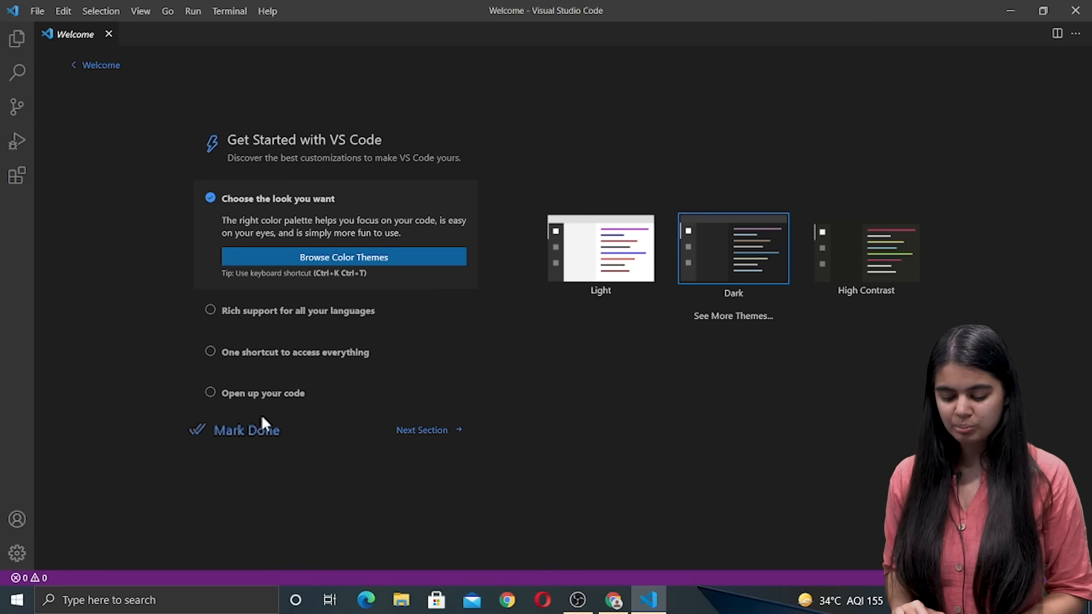
pyautogui.click(101, 65)
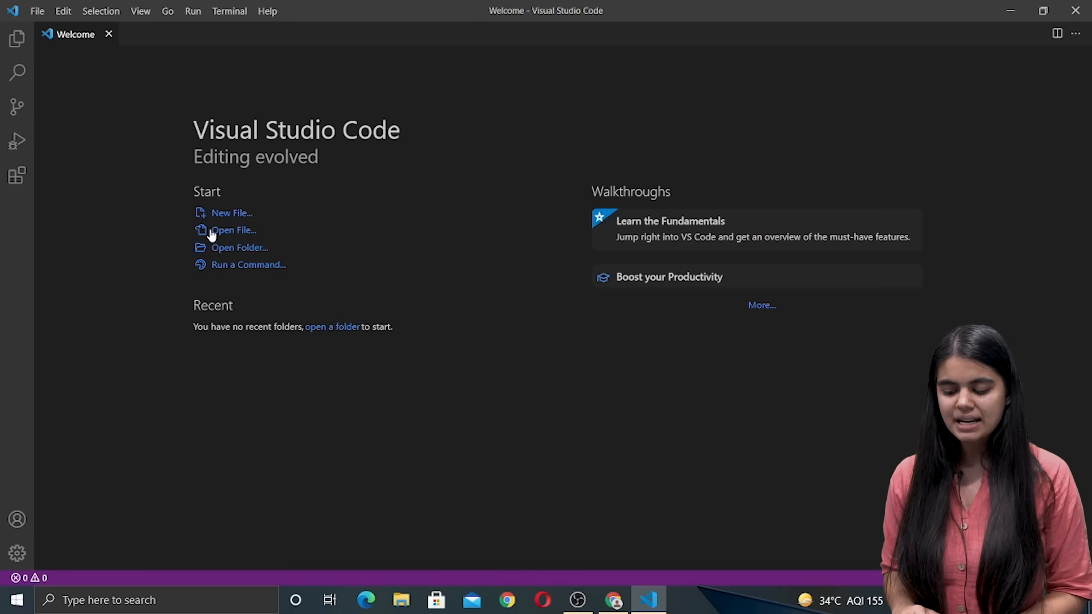
pyautogui.click(232, 212)
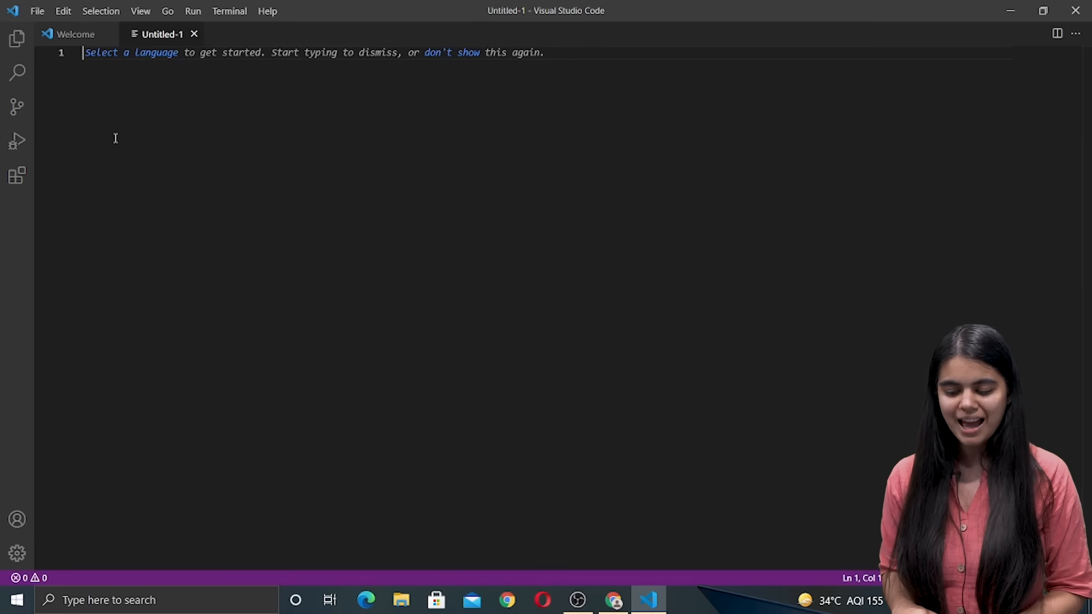
pyautogui.moveTo(273, 197)
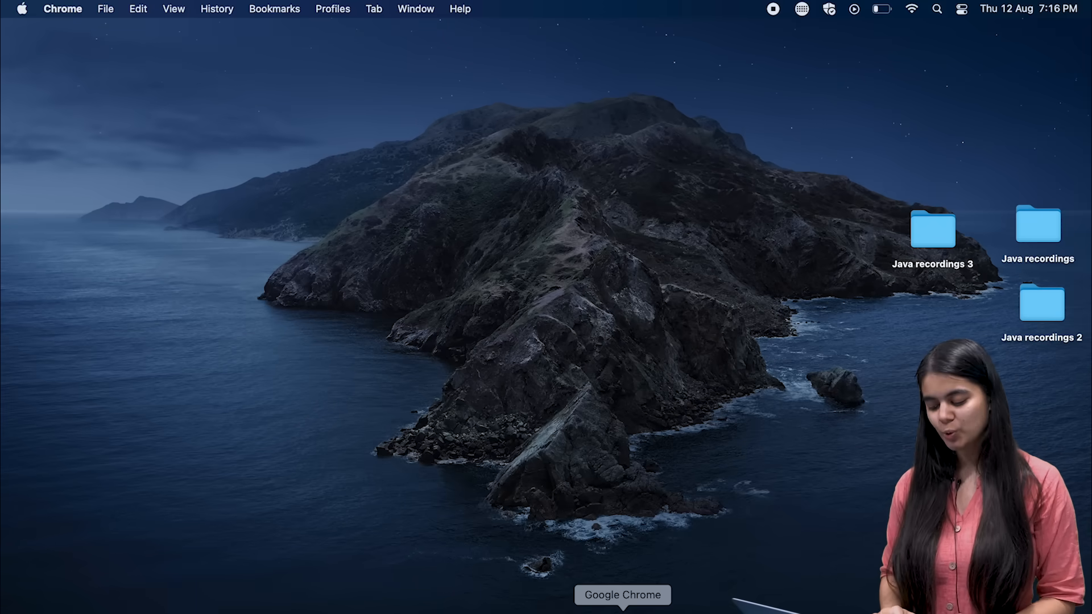
# - Search 'visual studio code' in Chrome and open the code.visualstudio.com result
pyautogui.click(622, 595)
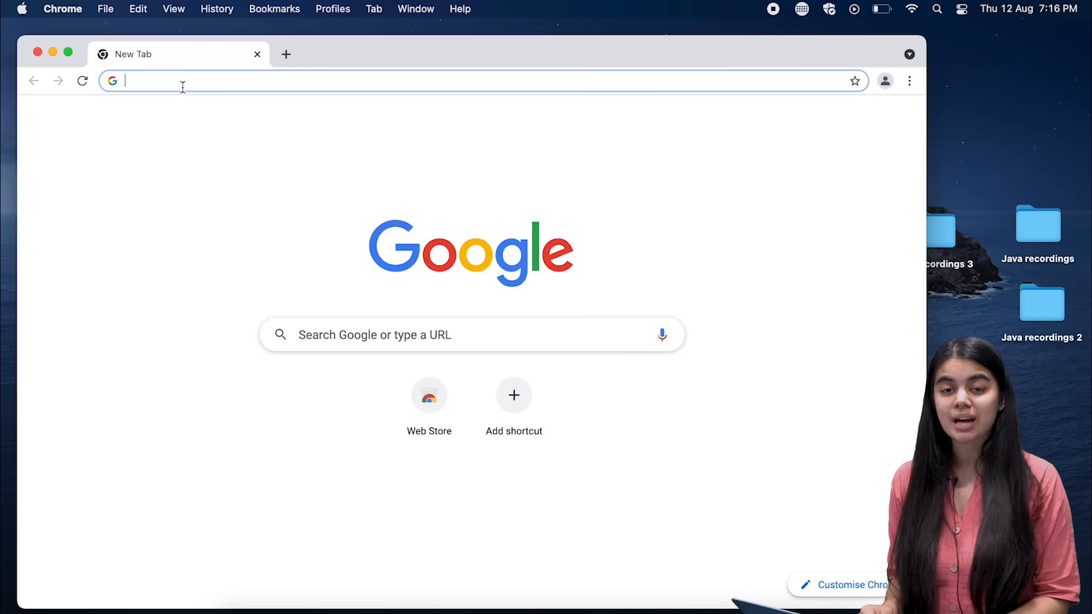
pyautogui.write('visu')
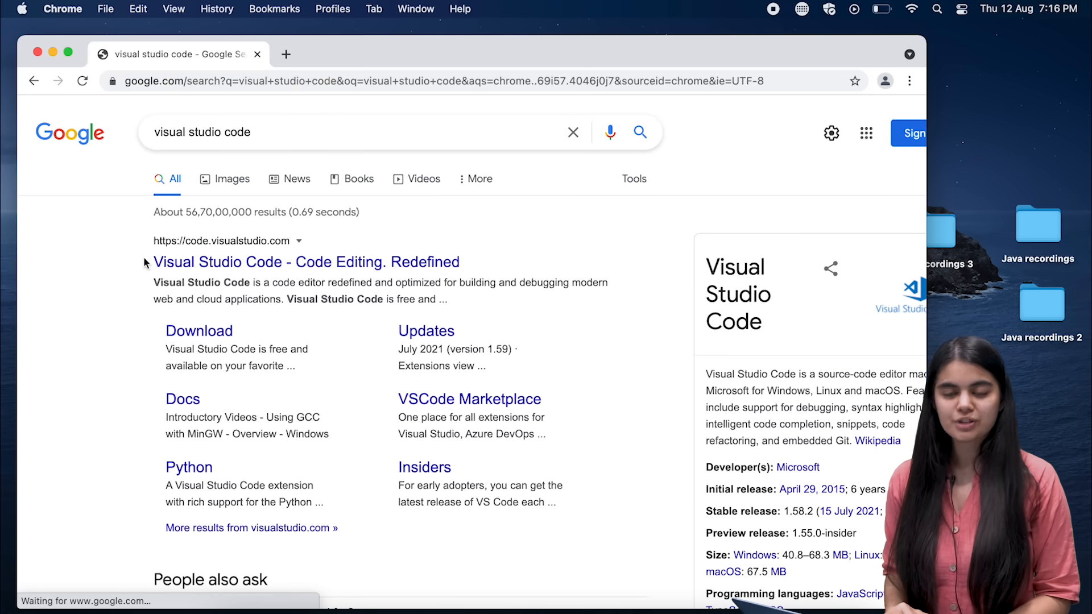
pyautogui.scroll(-3)
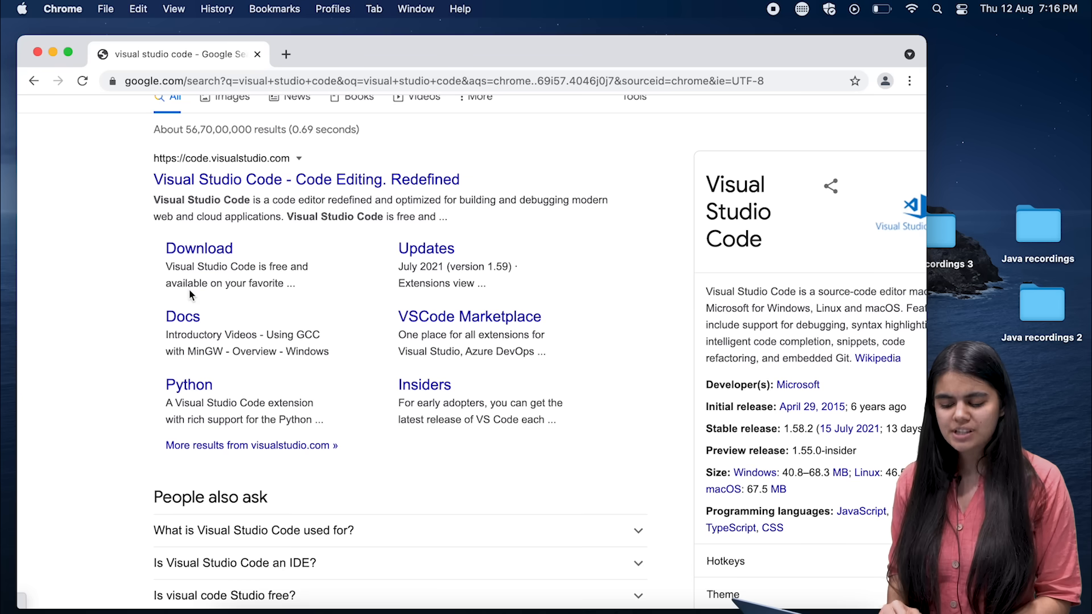
pyautogui.moveTo(230, 171)
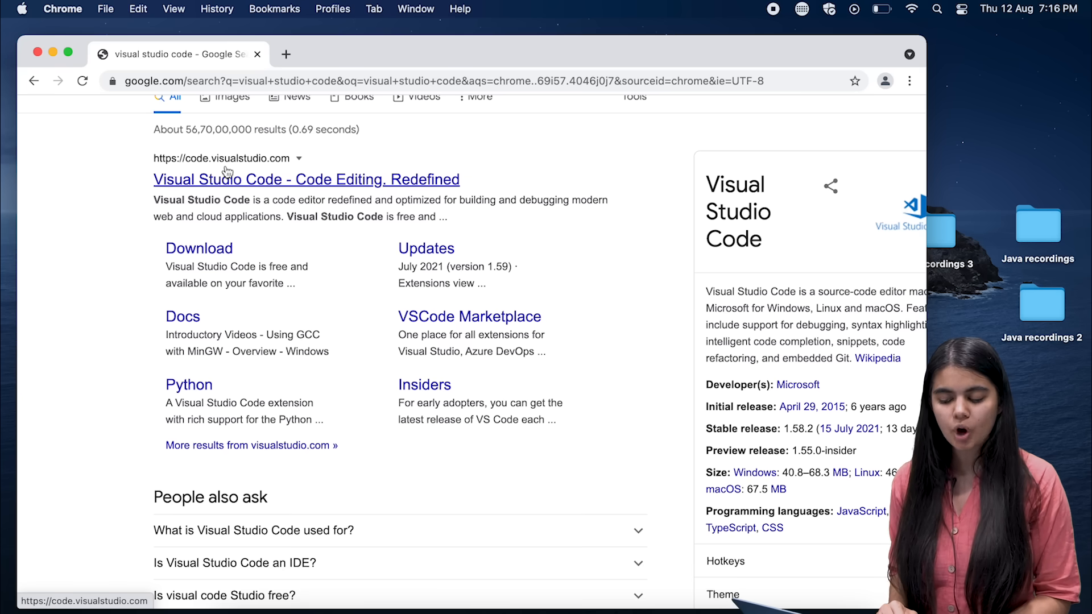
pyautogui.moveTo(259, 181)
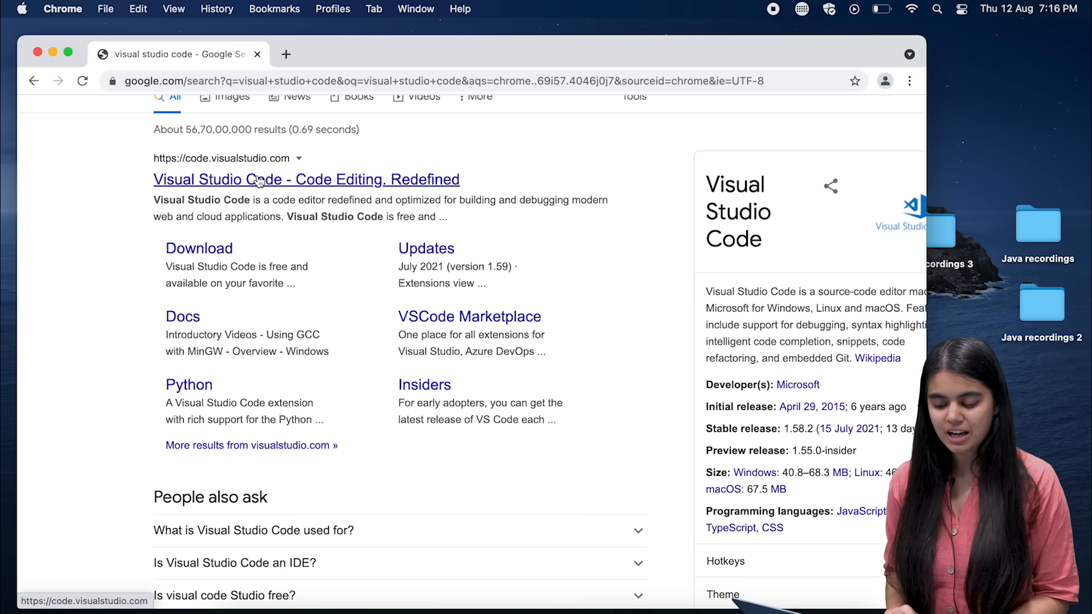
pyautogui.click(306, 179)
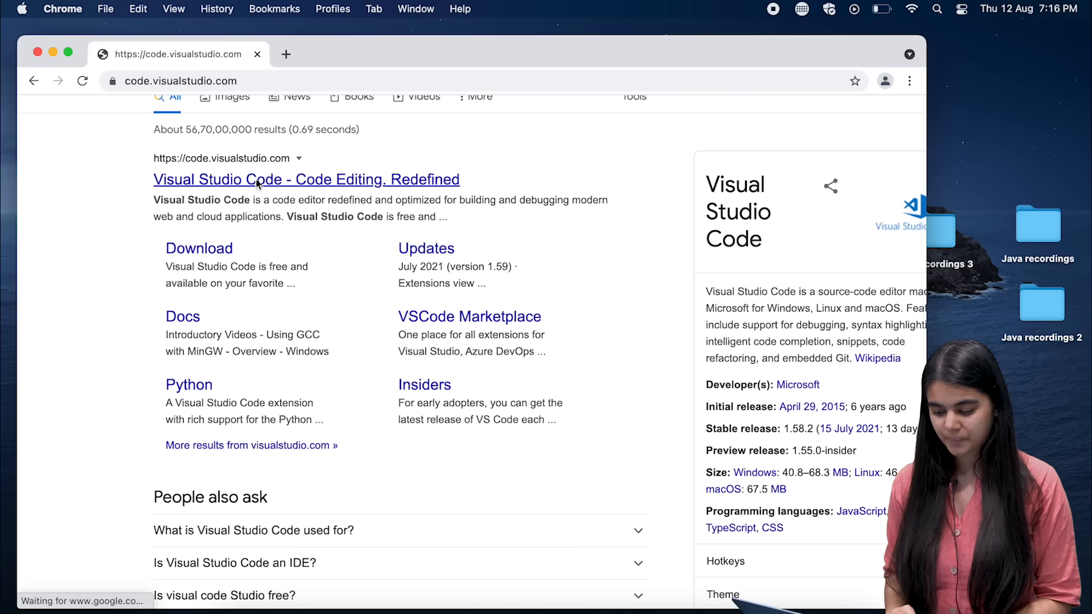
pyautogui.click(307, 180)
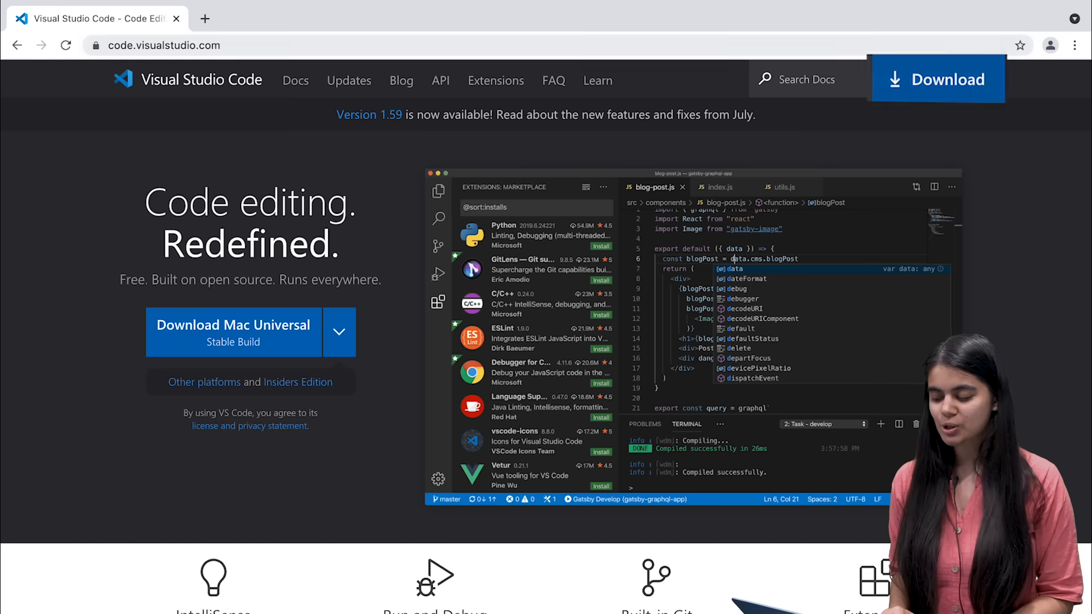
# - Download the Mac Apple Silicon .zip build from the VS Code Download page
pyautogui.click(937, 78)
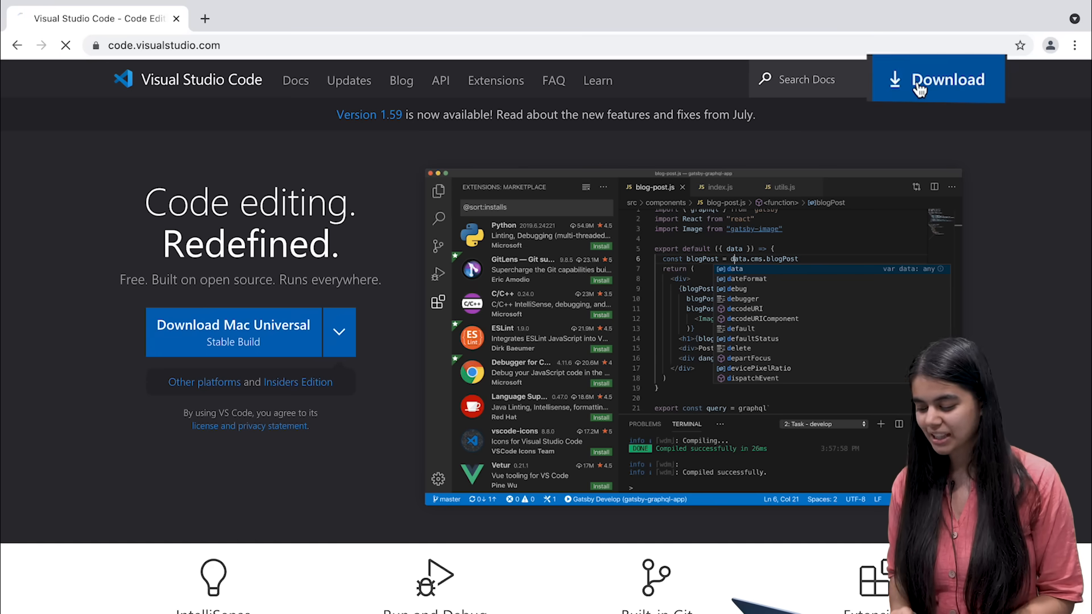
pyautogui.moveTo(934, 38)
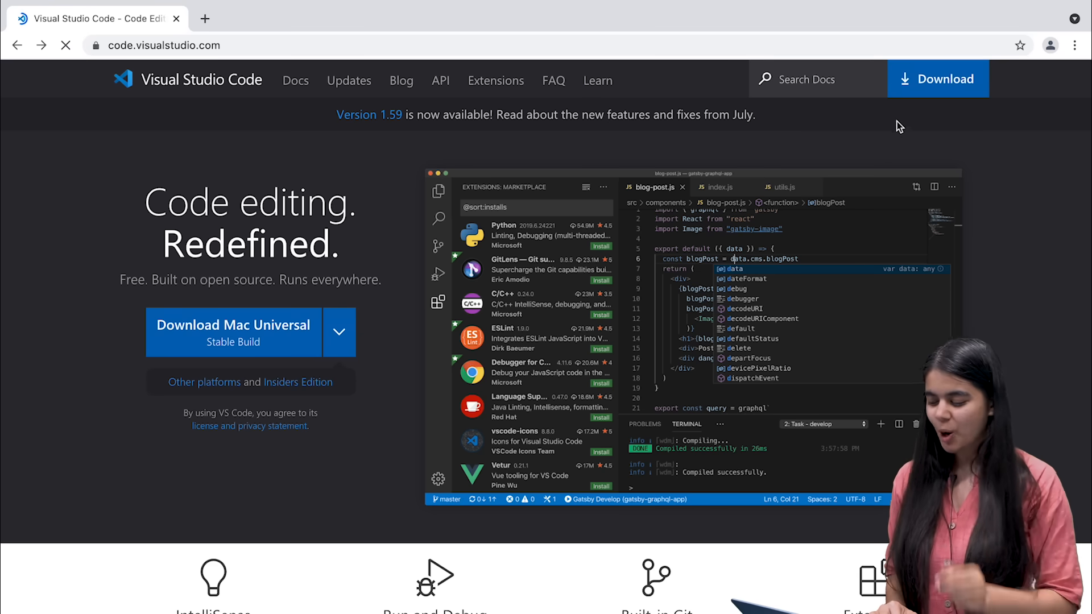
pyautogui.click(938, 78)
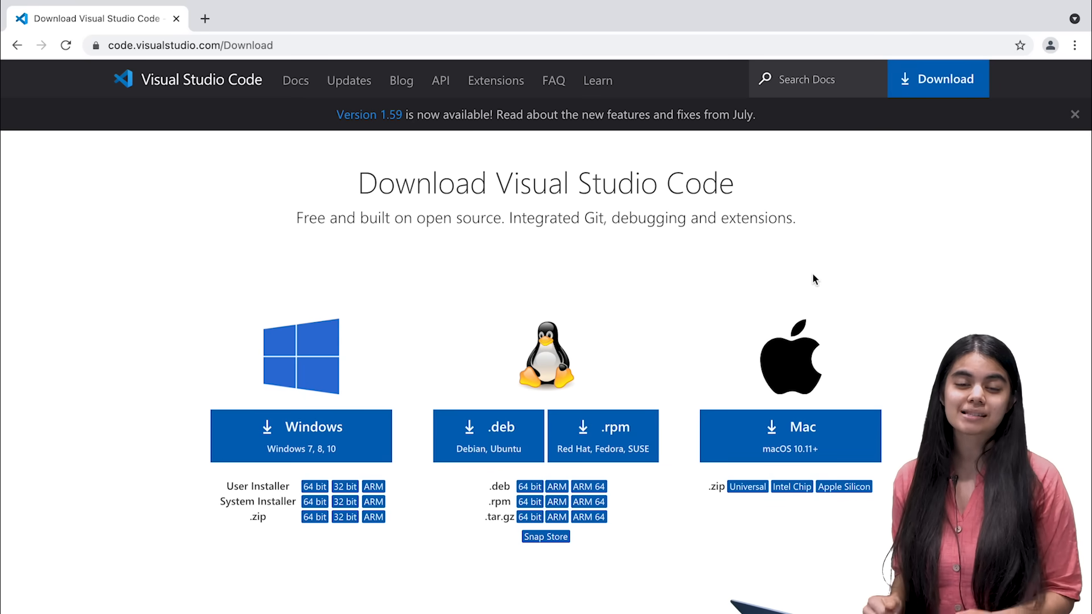
pyautogui.moveTo(554, 385)
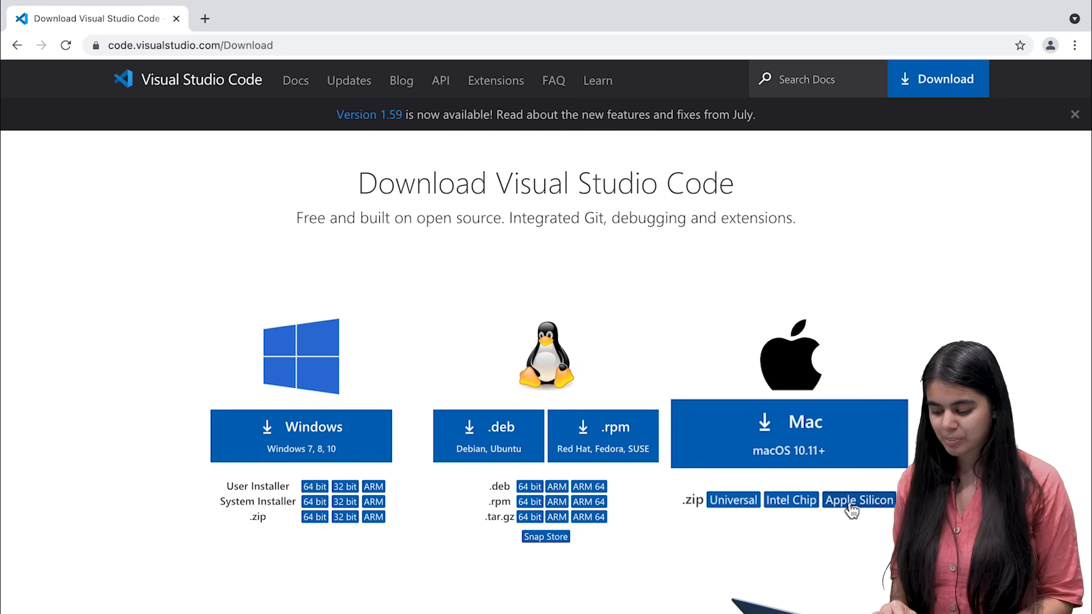
pyautogui.click(858, 499)
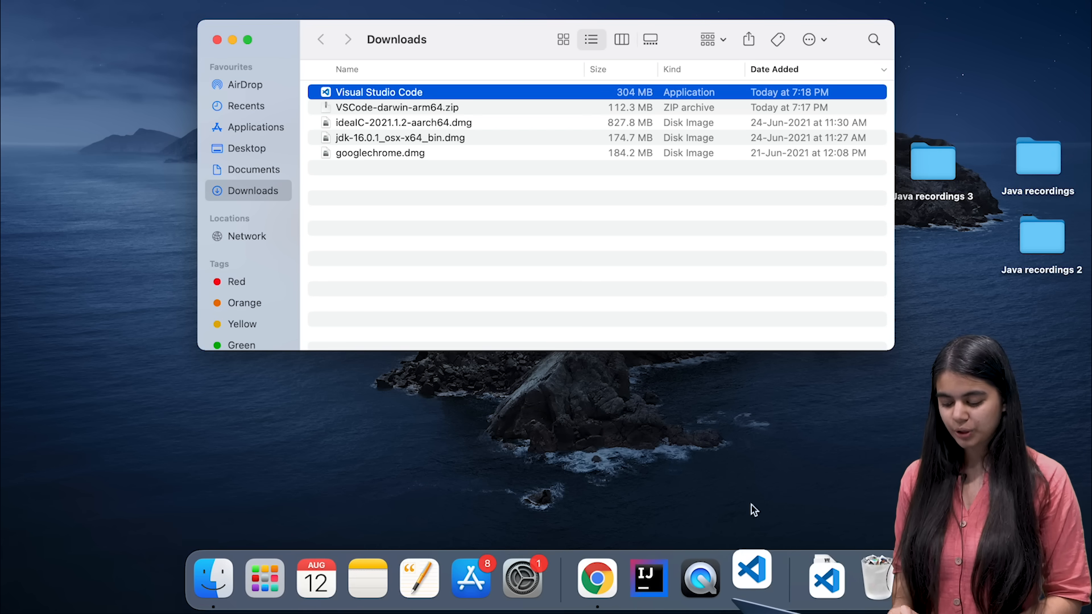
pyautogui.doubleClick(380, 93)
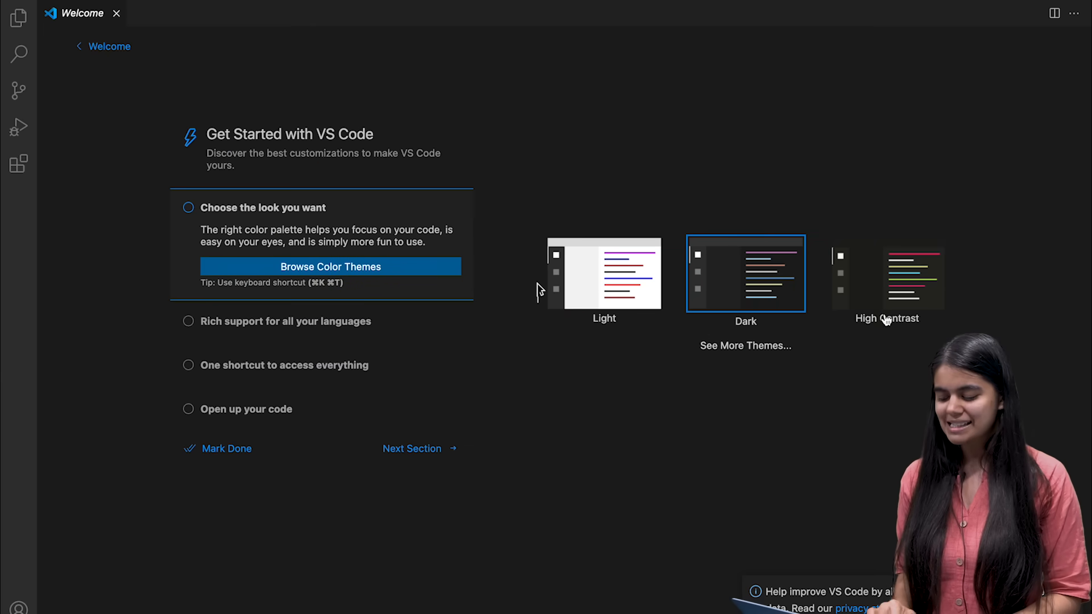
pyautogui.moveTo(935, 361)
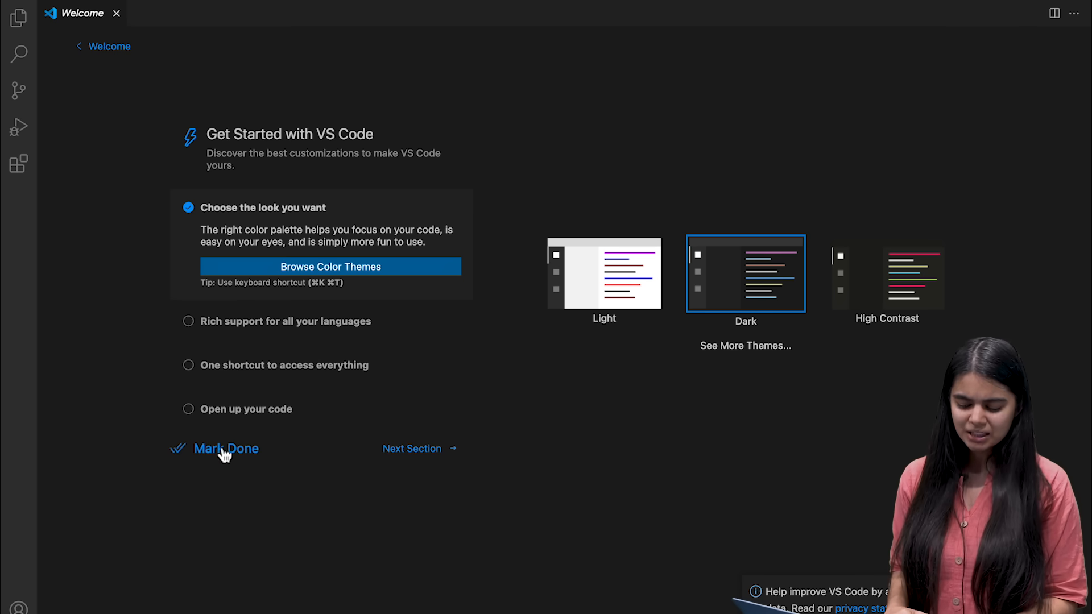
# - Mark the dark-theme look step done and create a new untitled file
pyautogui.click(108, 46)
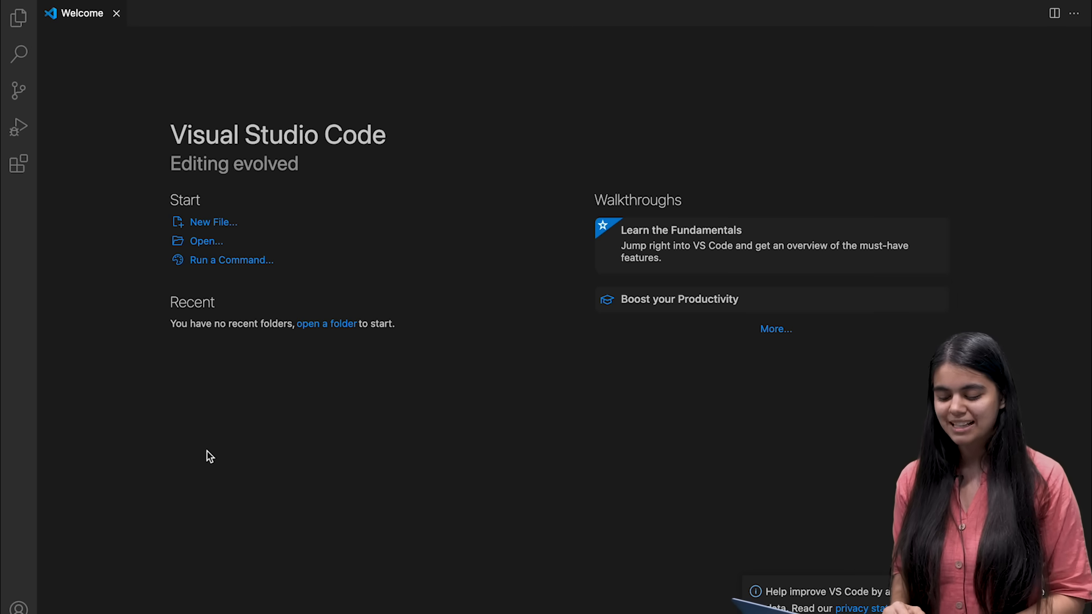
pyautogui.click(213, 222)
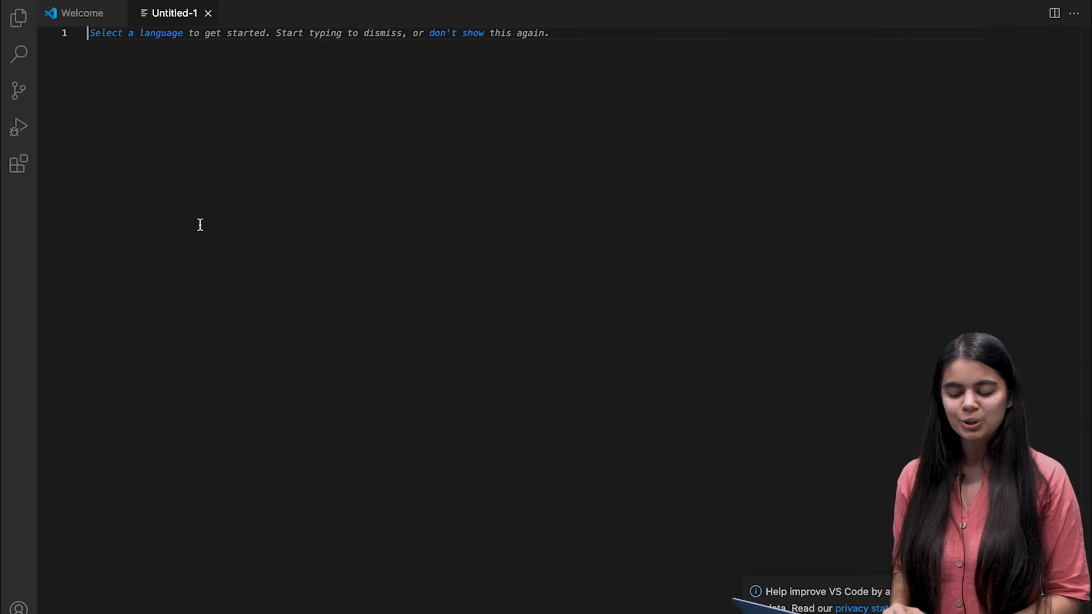